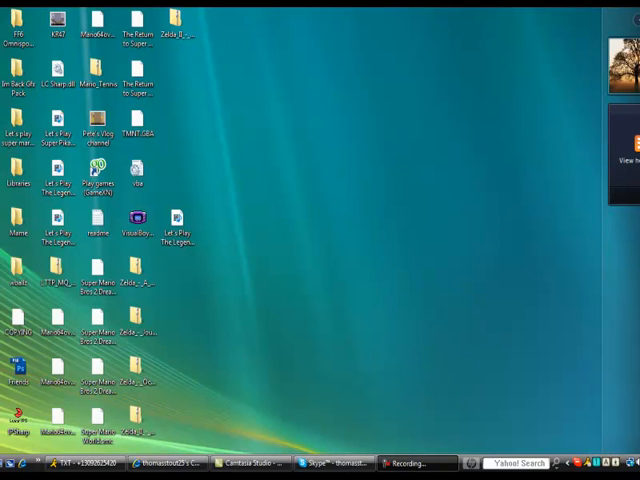
mouse_move(490, 360)
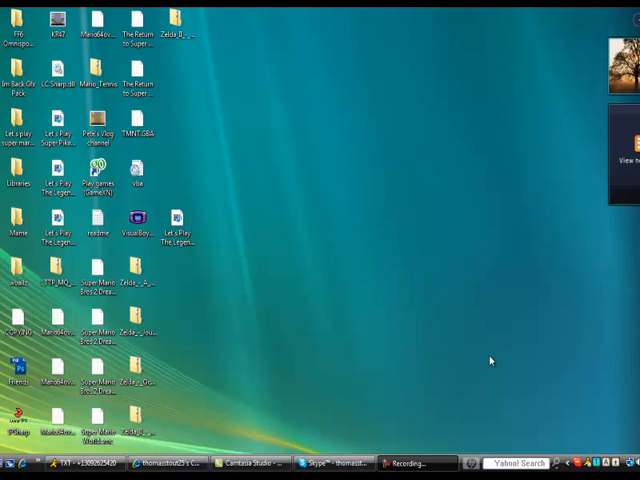
mouse_move(320, 240)
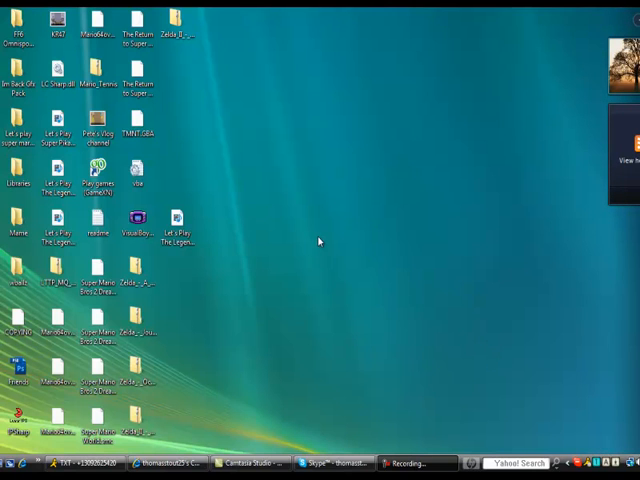
mouse_move(264, 232)
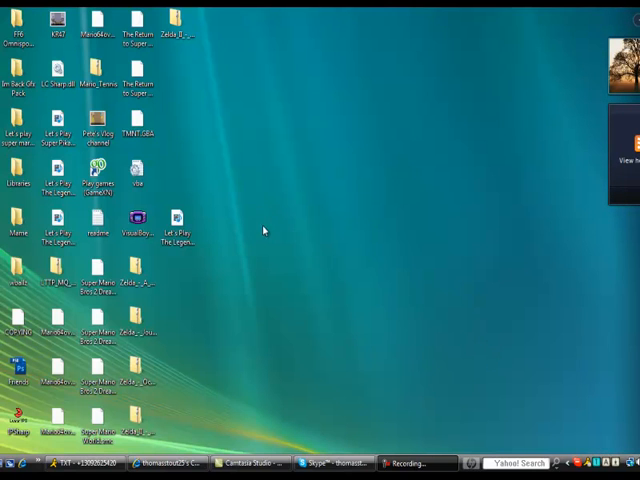
- Import the Zelda 2nd Quest Part 3 Item Grabbing .camrec into the Clip Bin, where its thumbnail shows blank
click(176, 222)
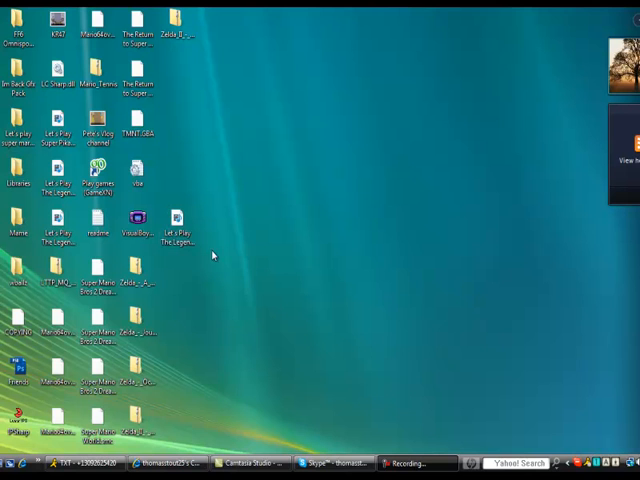
click(178, 218)
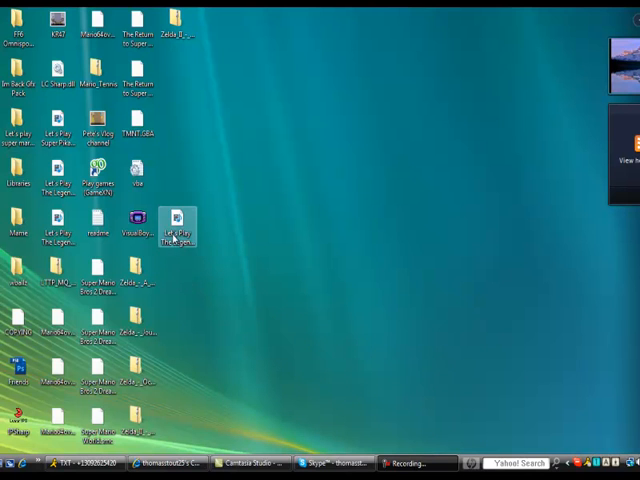
click(254, 462)
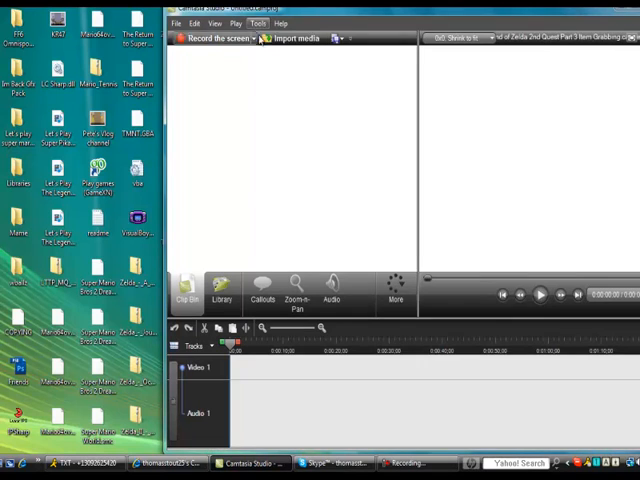
click(294, 38)
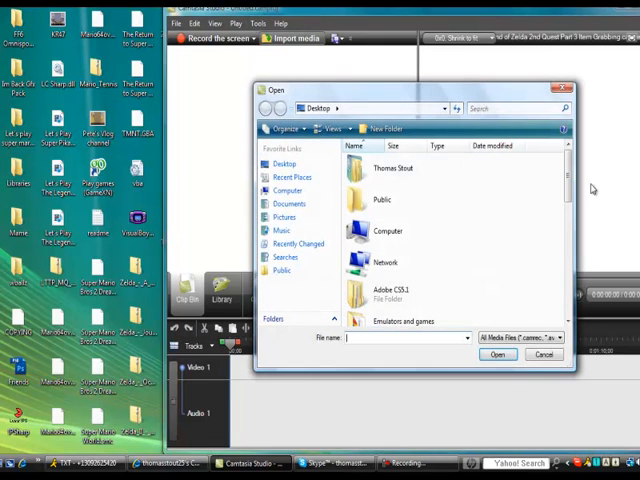
scroll(down, 3)
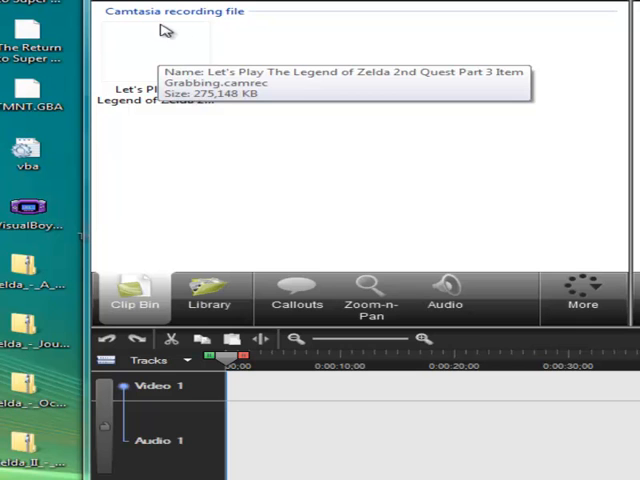
mouse_move(228, 100)
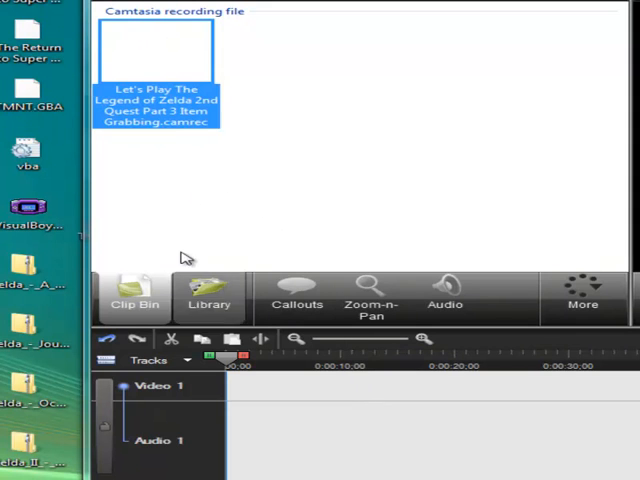
- Remove the blank Part 3 clip from the Clip Bin via its right-click menu
right_click(156, 110)
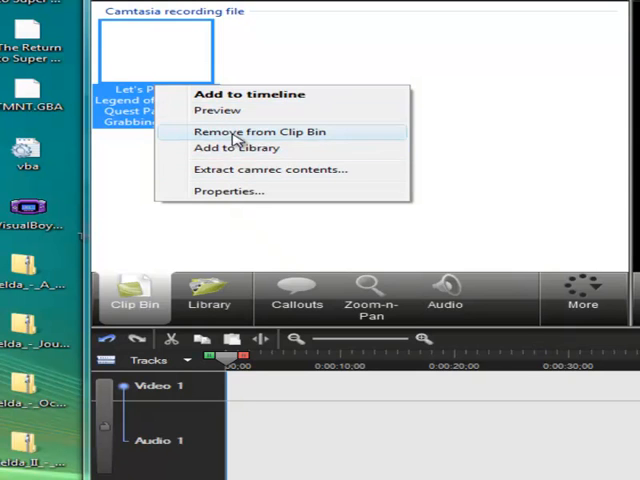
click(260, 132)
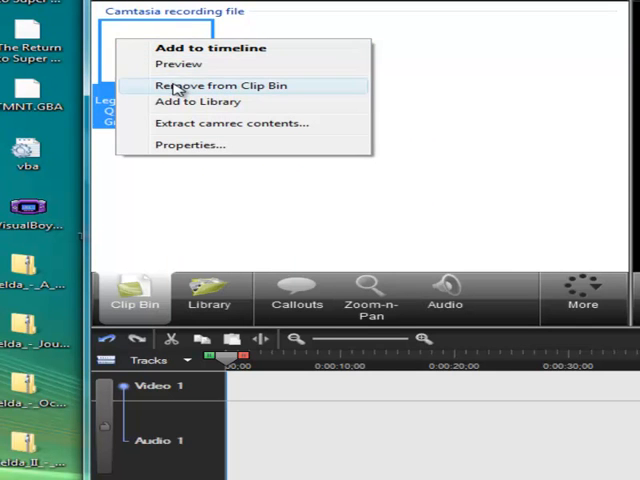
click(222, 84)
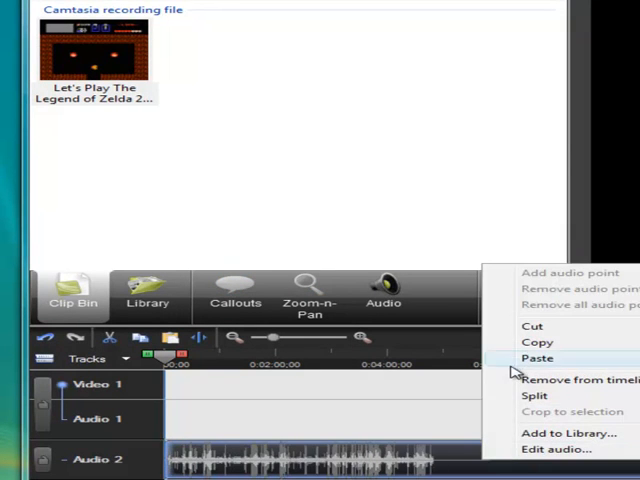
- Remove the other Zelda clip from the Clip Bin, leaving the timeline empty
right_click(92, 50)
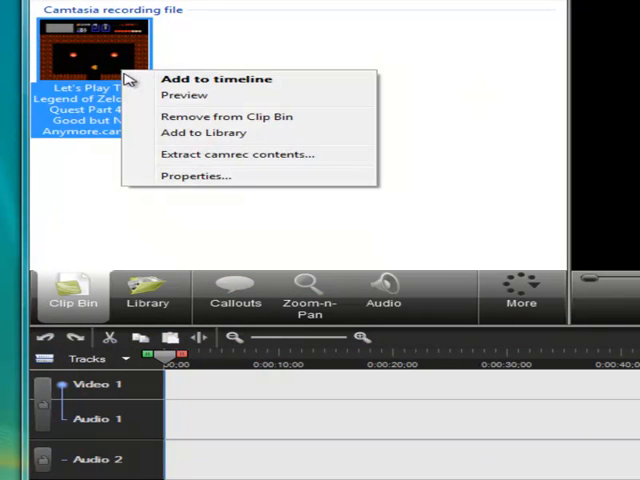
click(228, 116)
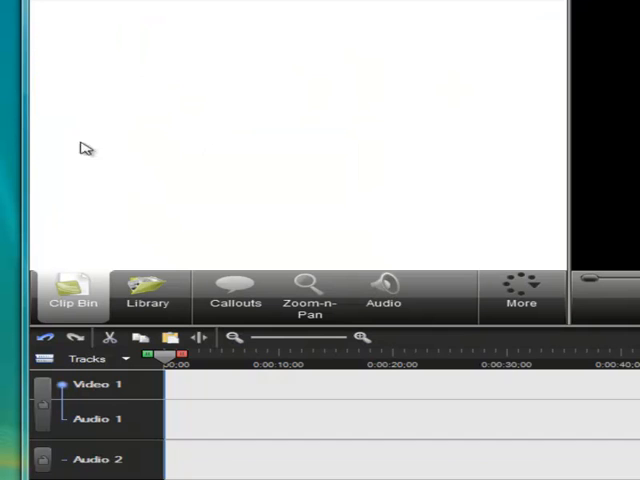
mouse_move(84, 148)
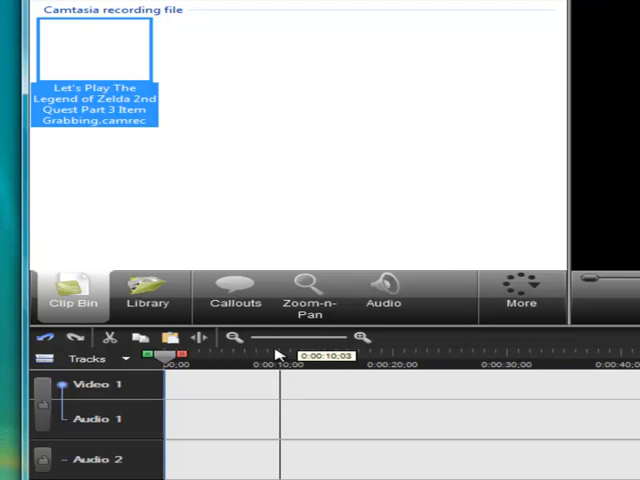
mouse_move(148, 232)
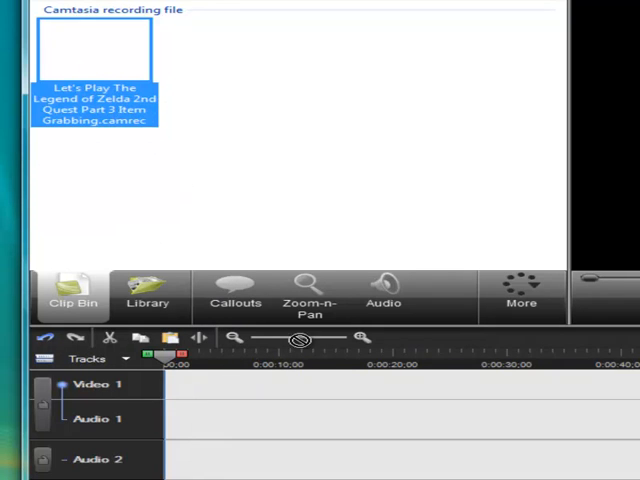
mouse_move(116, 84)
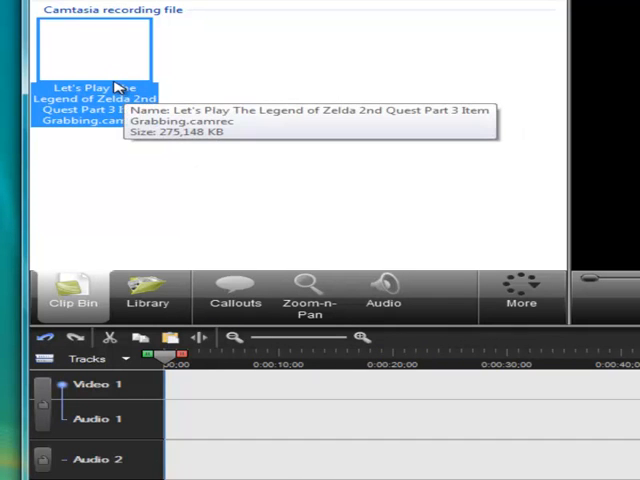
mouse_move(90, 182)
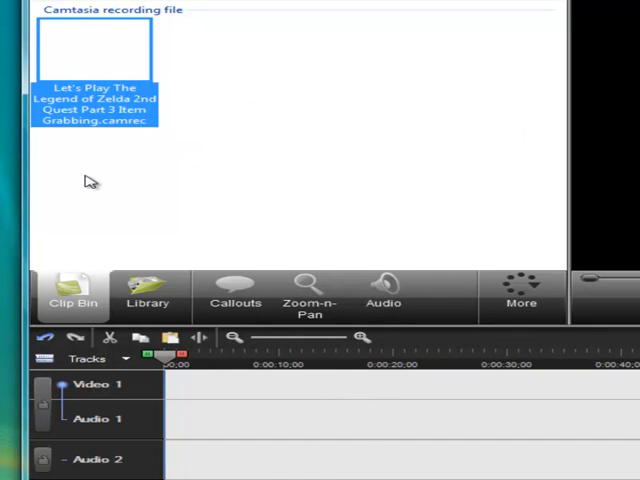
mouse_move(200, 112)
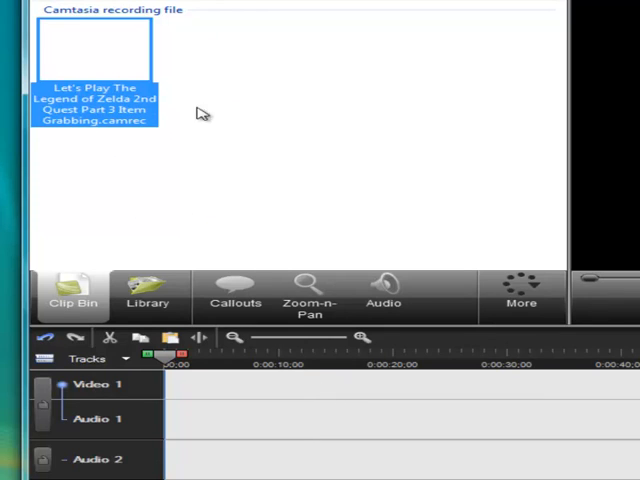